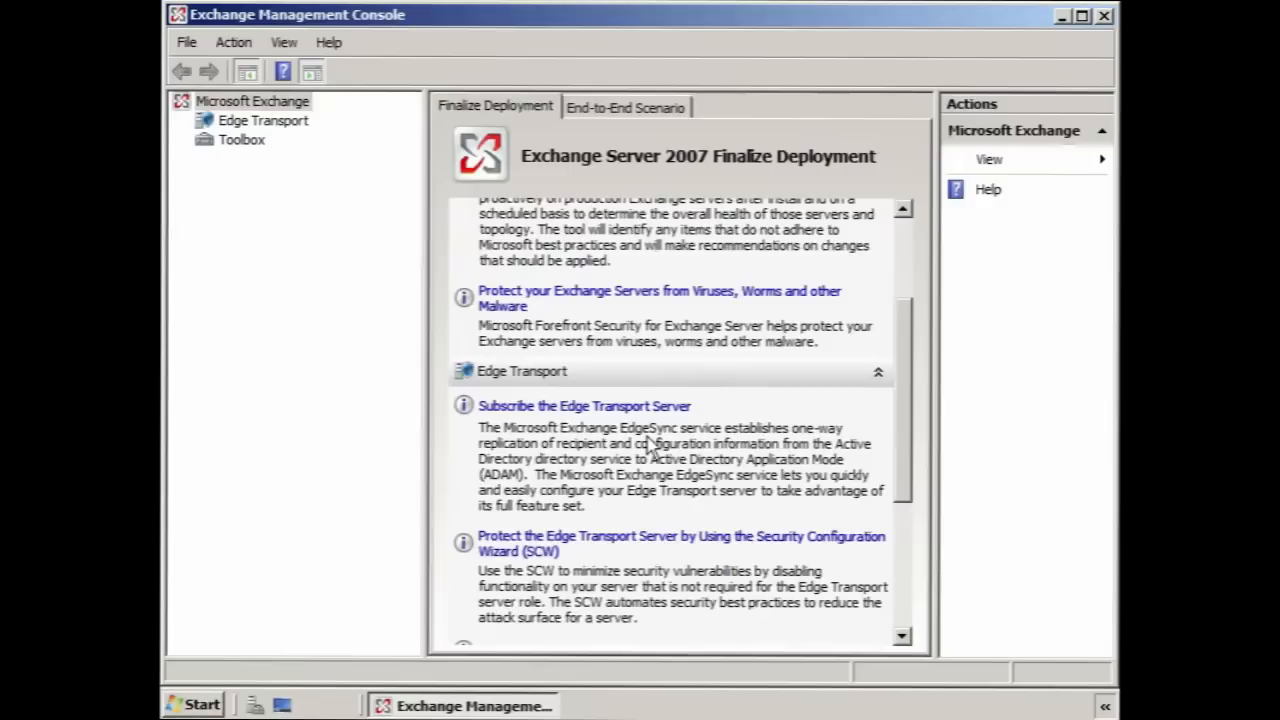
# On the Edge server, launch Exchange Management Shell from the Microsoft Exchange Server 2007 Start menu group
pyautogui.click(195, 705)
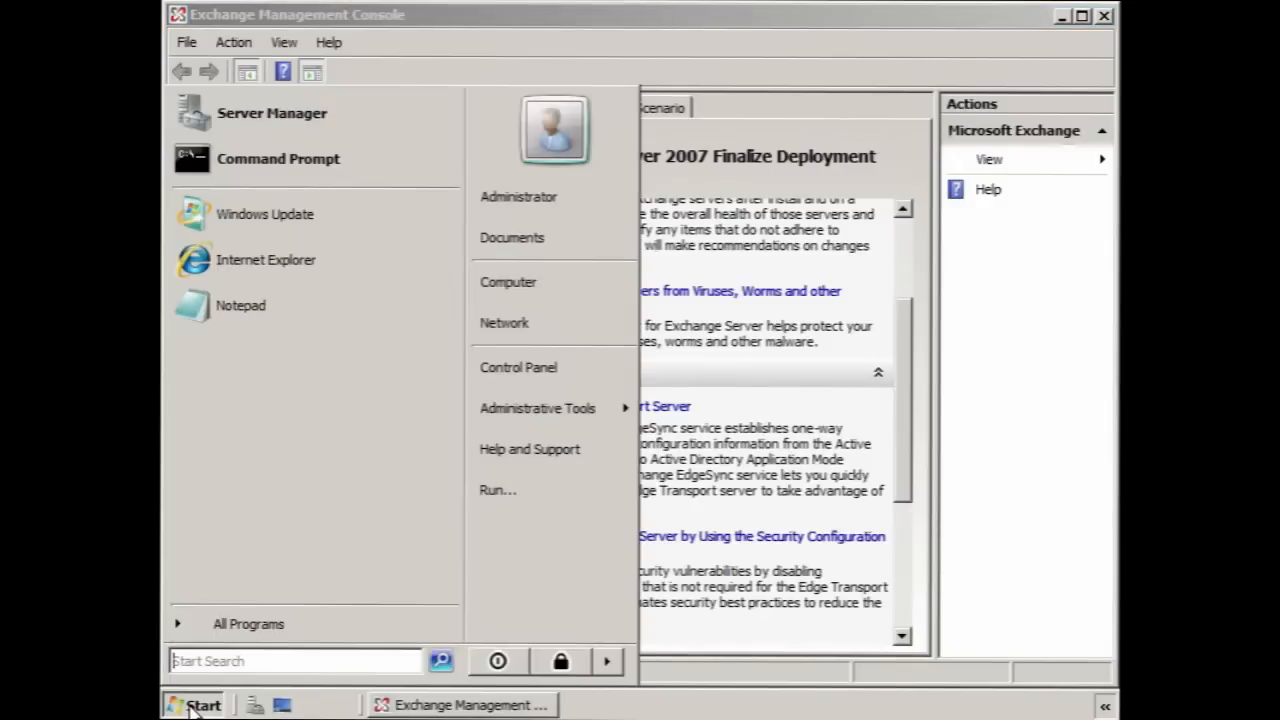
pyautogui.moveTo(248, 623)
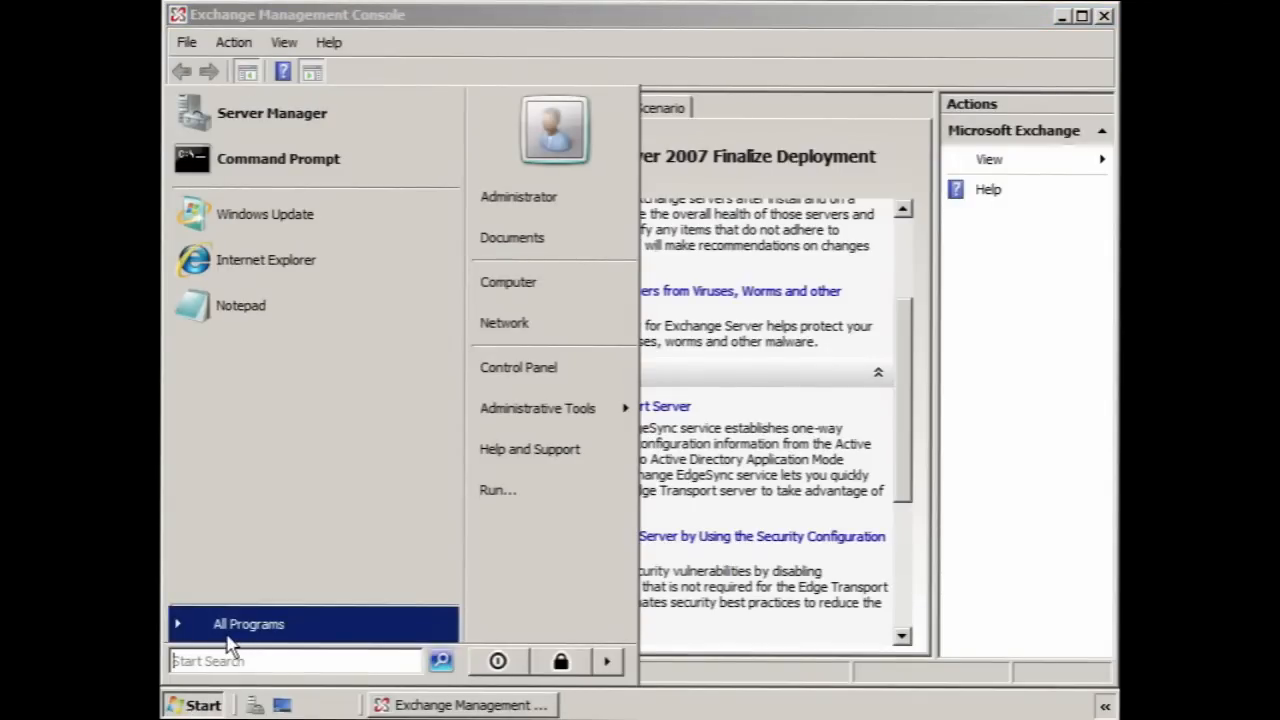
pyautogui.click(248, 623)
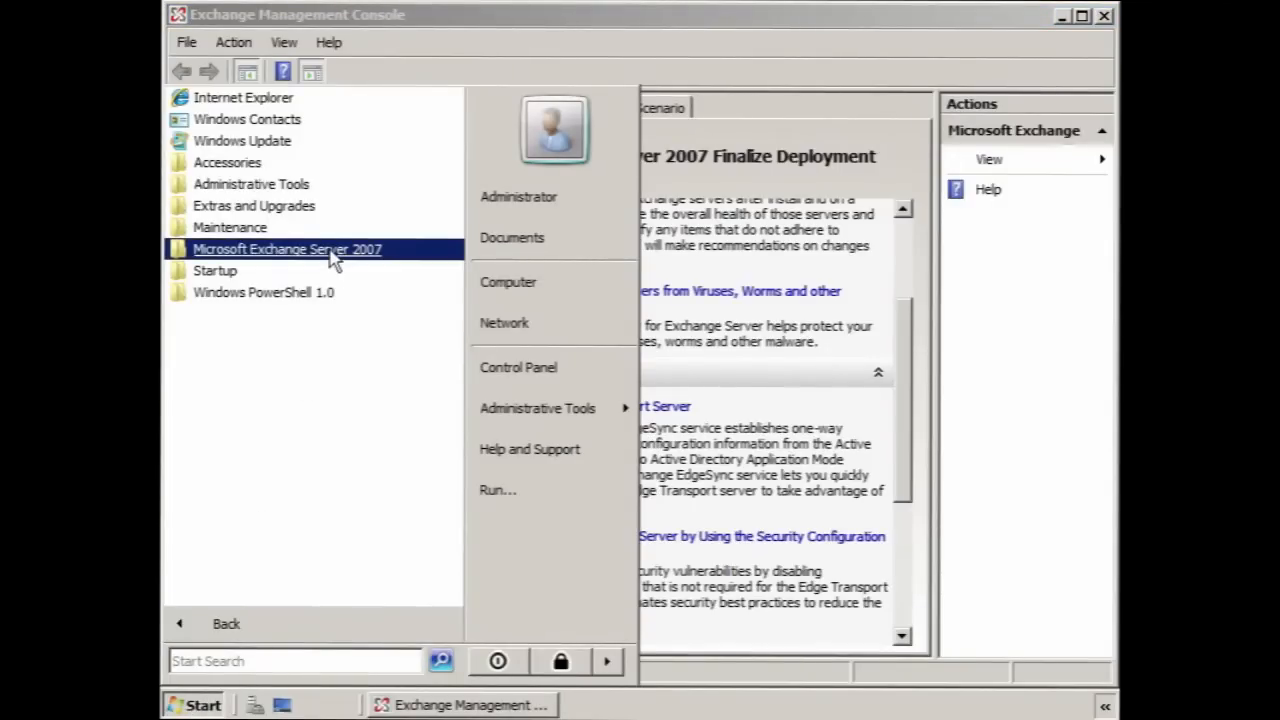
pyautogui.click(287, 249)
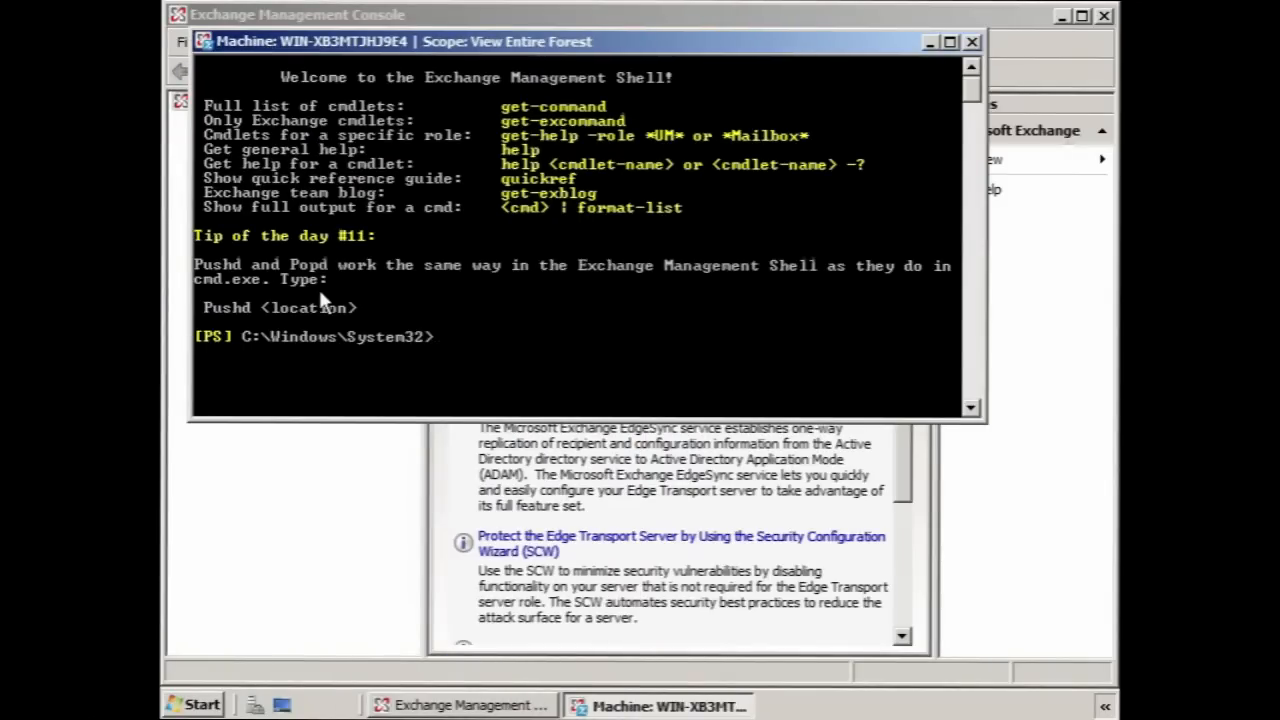
# Export the Edge subscription with New-EdgeSubscription to c:\edgesubinfo.xml, confirm with Y, and open Computer
pyautogui.write('New-Edge')
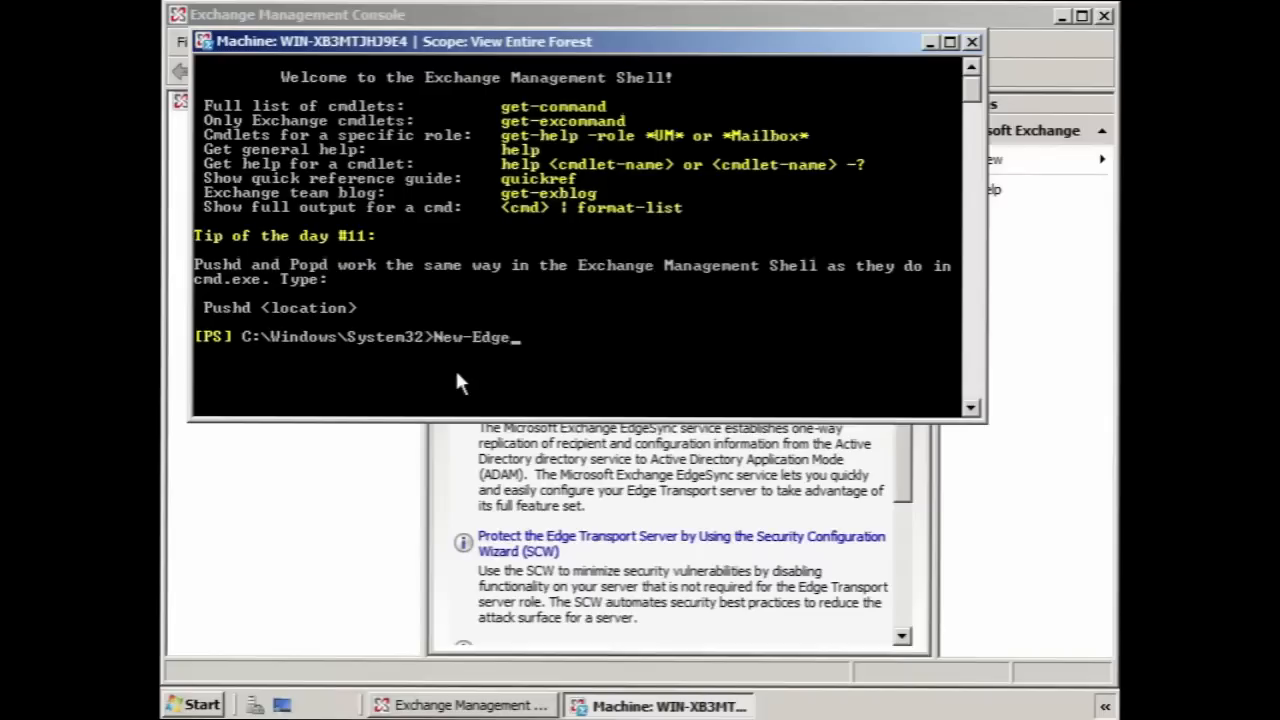
pyautogui.write('Subscription')
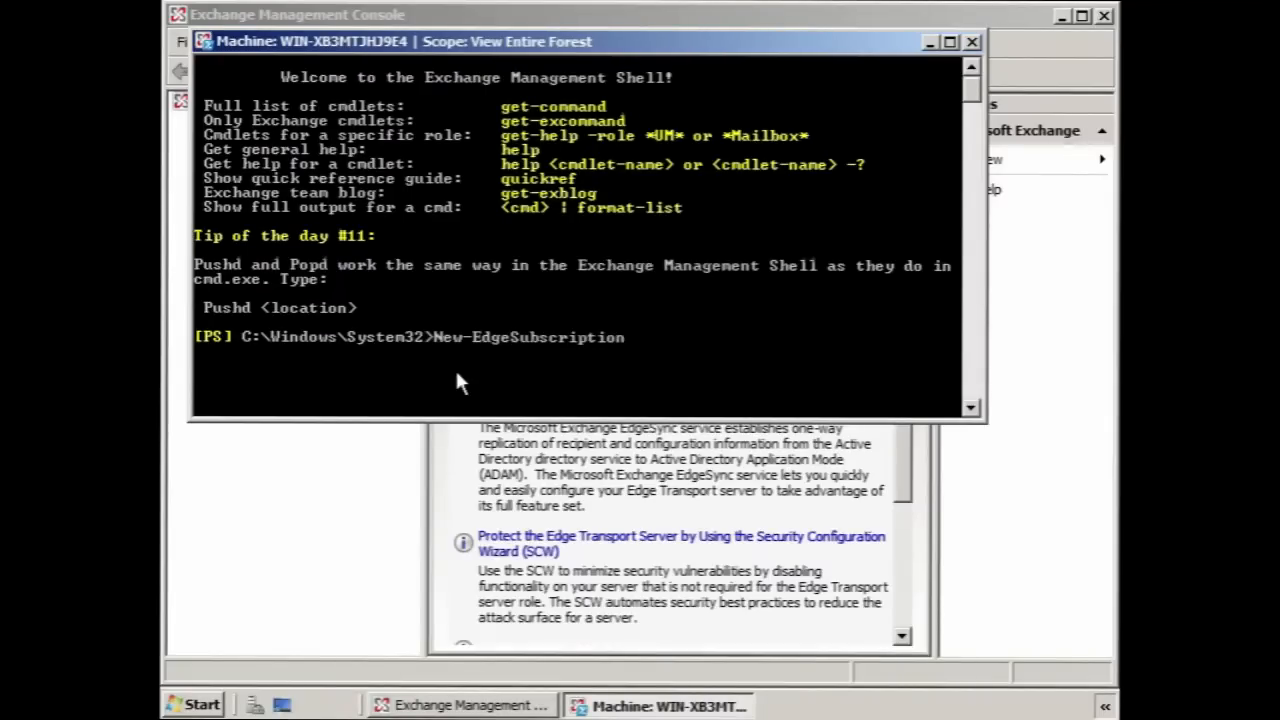
pyautogui.write('-File')
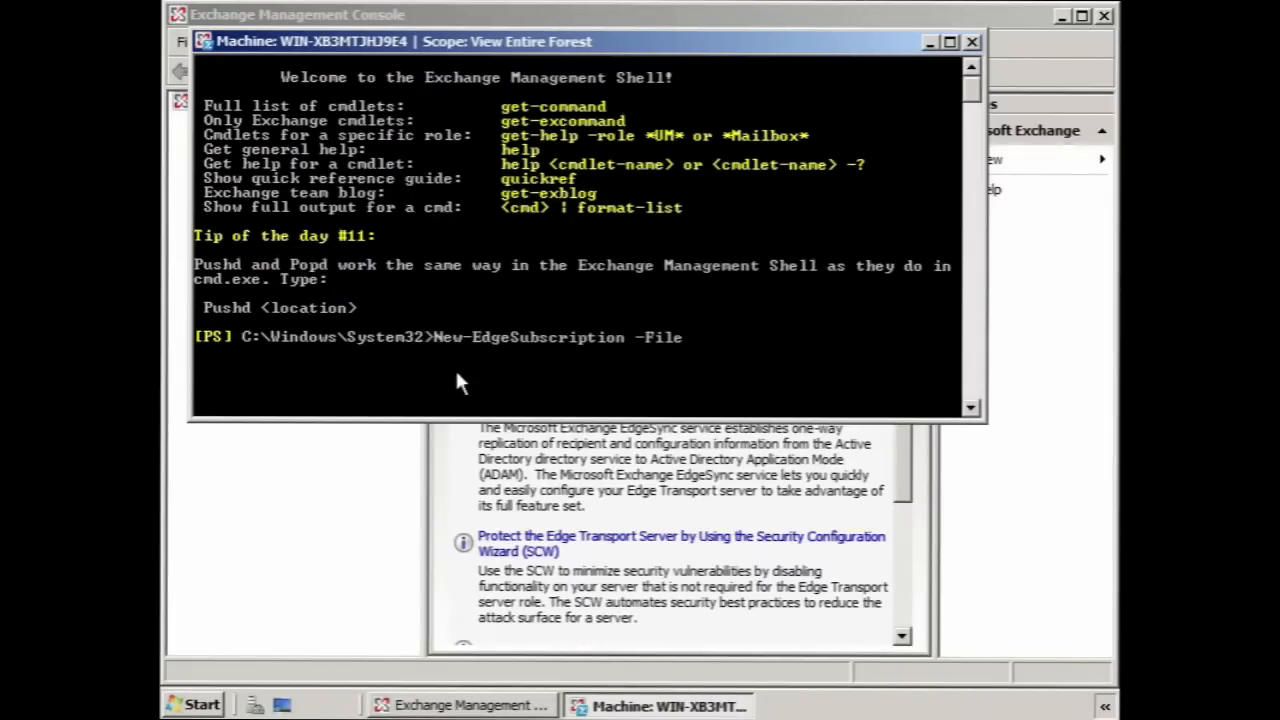
pyautogui.write('Name')
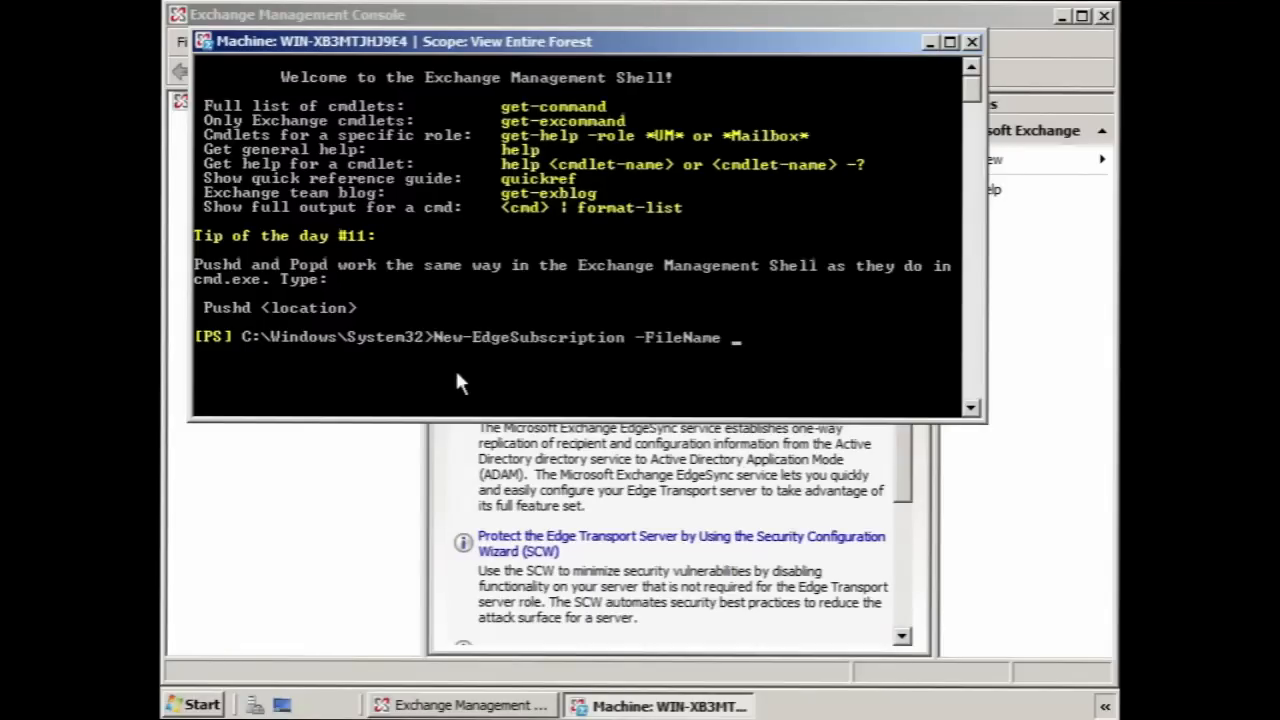
pyautogui.write('"c:\\edgesubinfo.xml"')
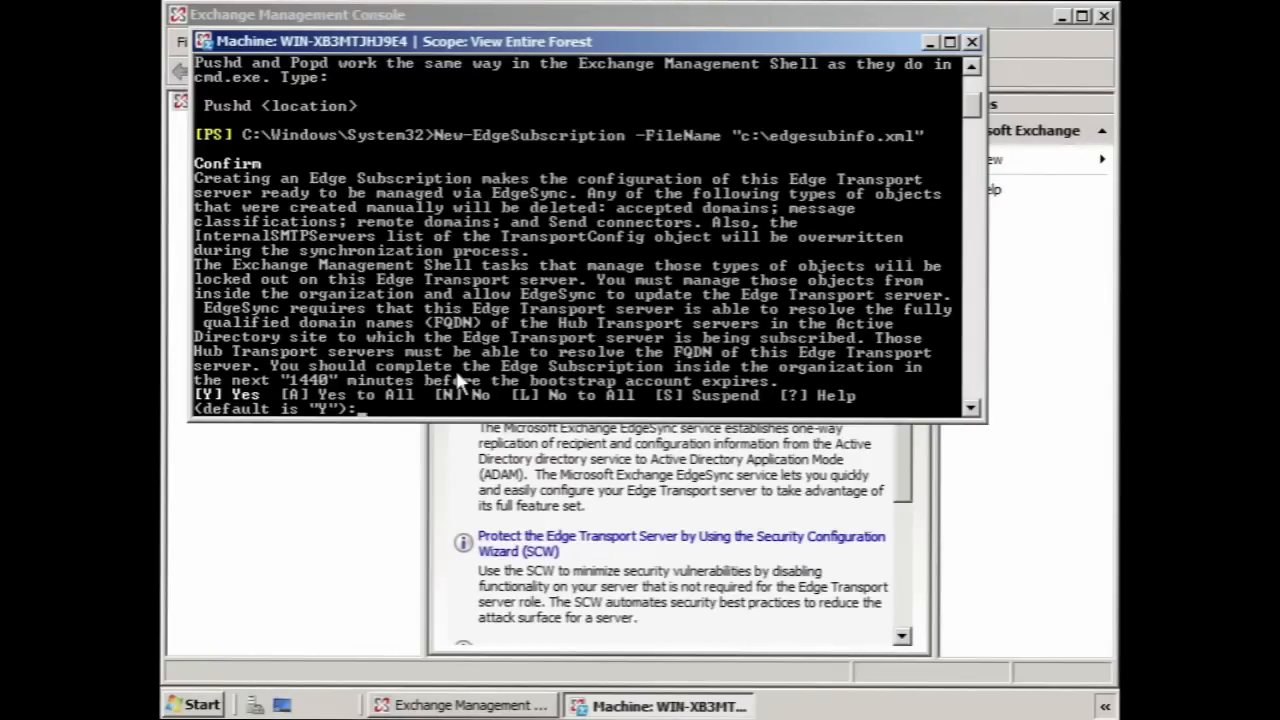
pyautogui.write('y')
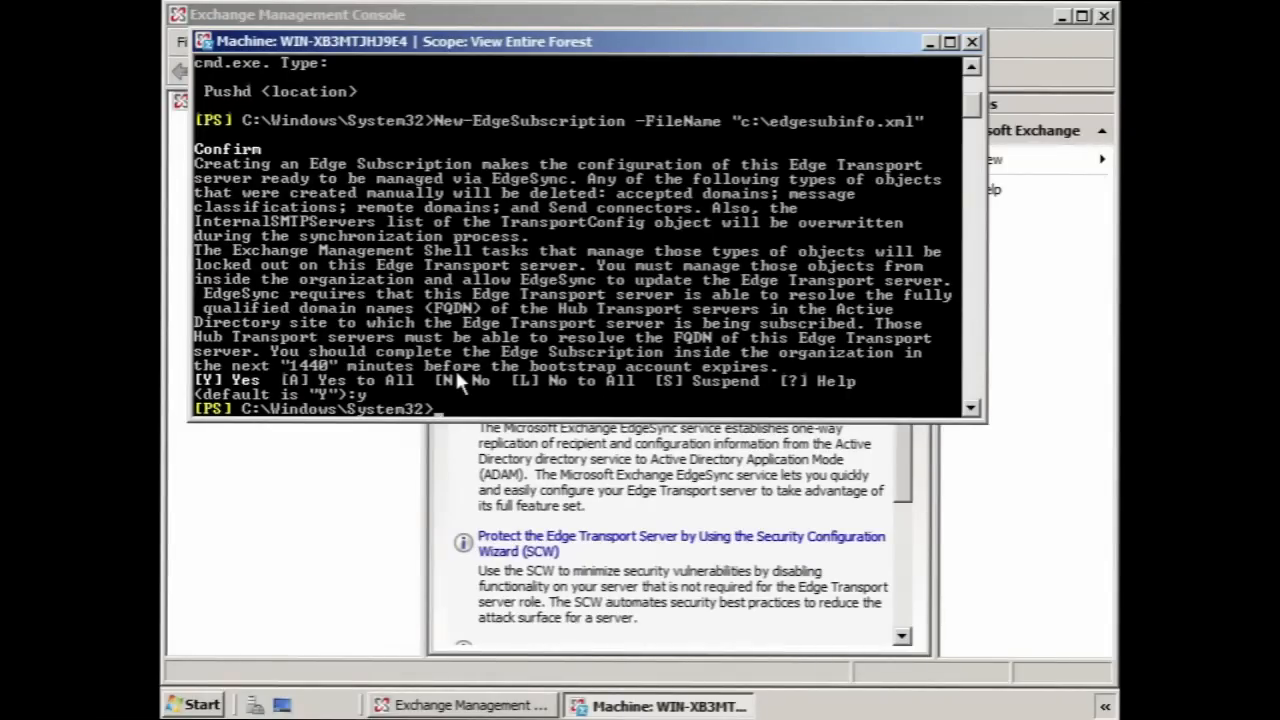
pyautogui.click(200, 705)
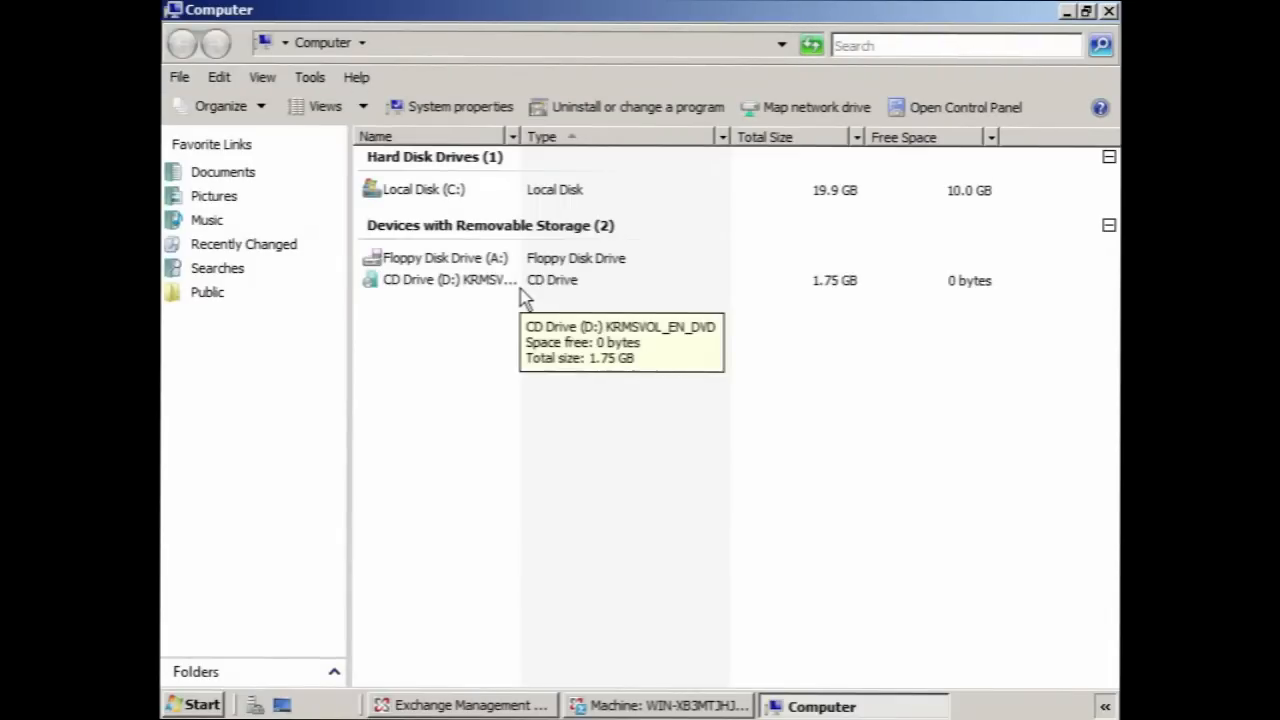
# Open Local Disk (C:) and confirm edgesubinfo.xml (3 KB) is listed
pyautogui.doubleClick(423, 189)
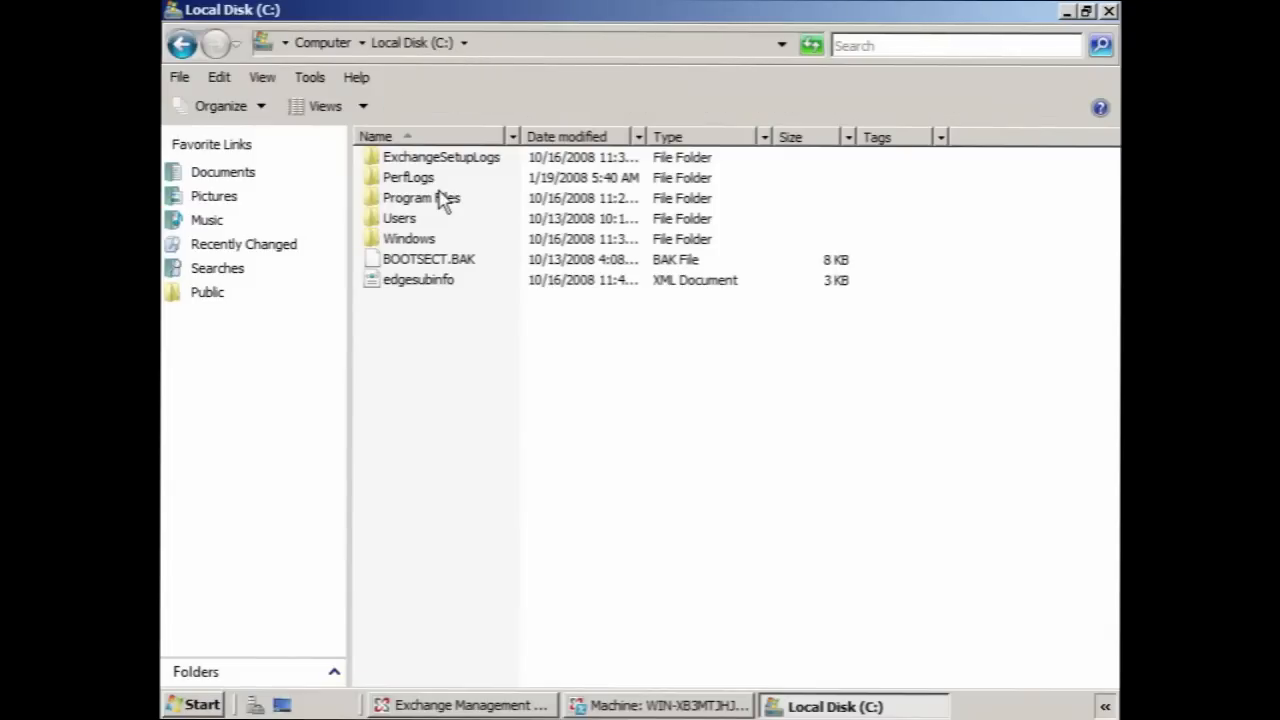
pyautogui.click(418, 280)
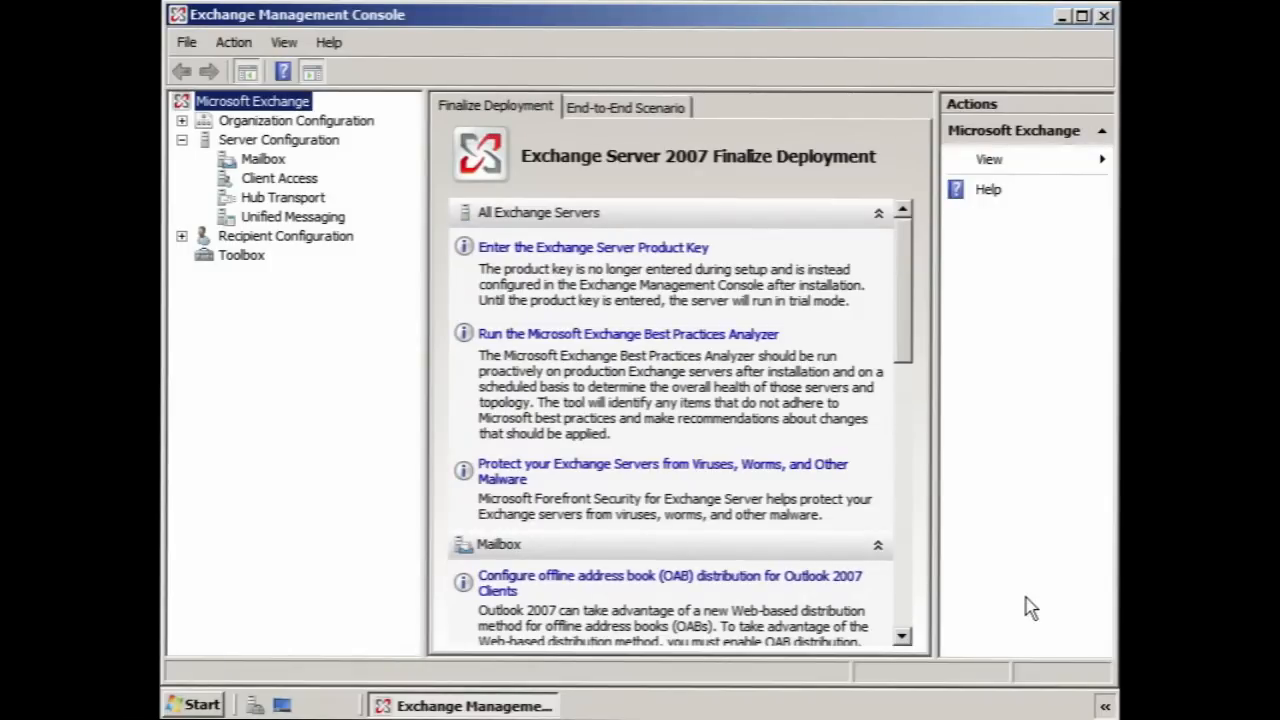
pyautogui.moveTo(292, 217)
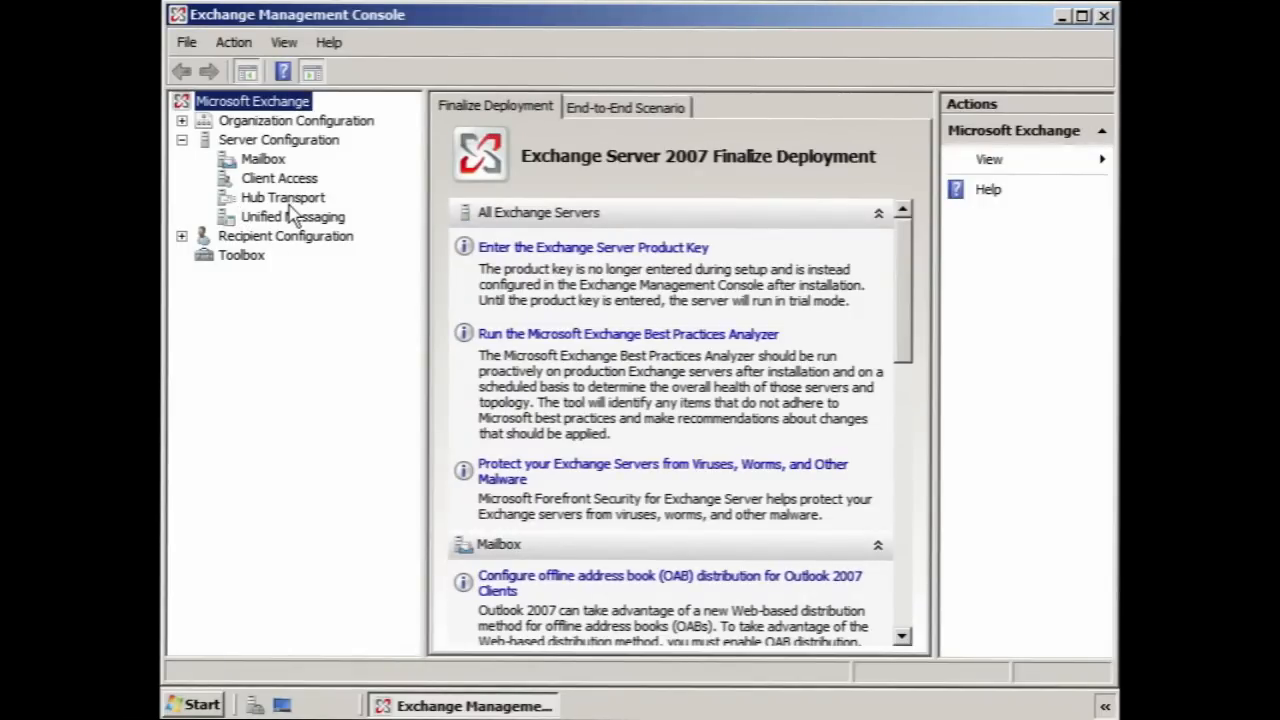
# On the Hub Transport server, launch Exchange Management Shell from the Microsoft Exchange Server 2007 group
pyautogui.click(195, 705)
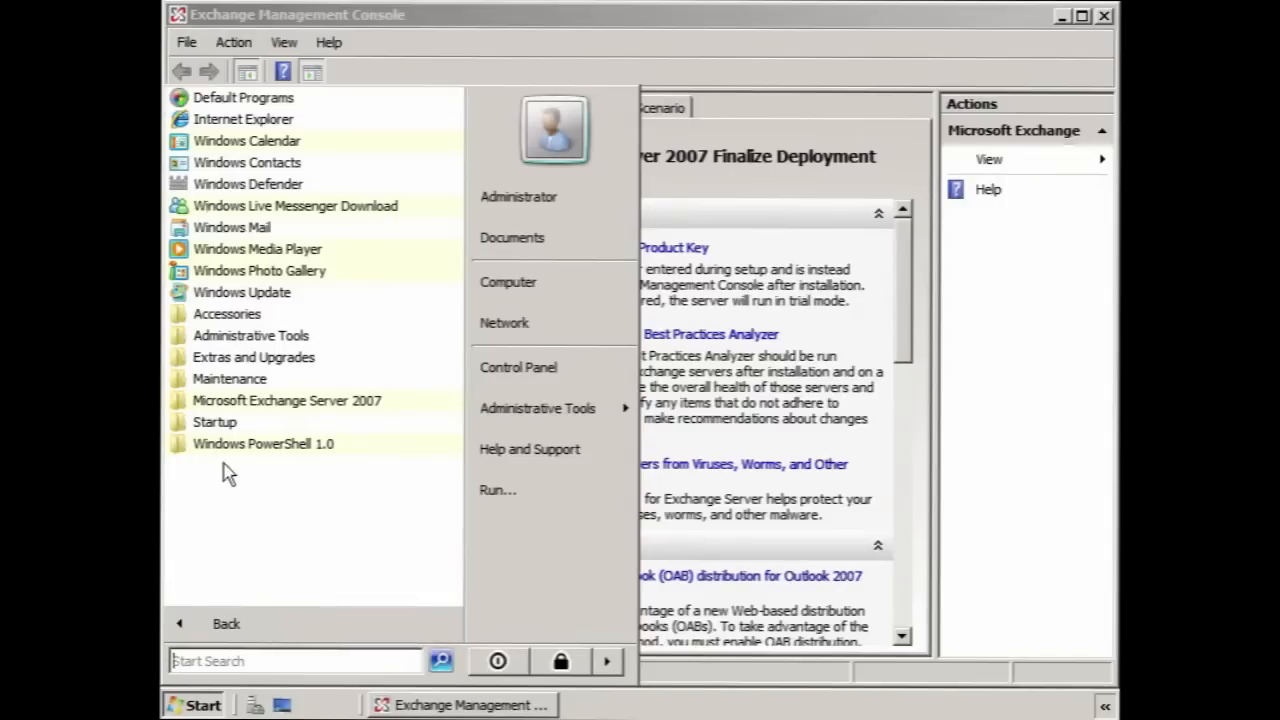
pyautogui.click(287, 400)
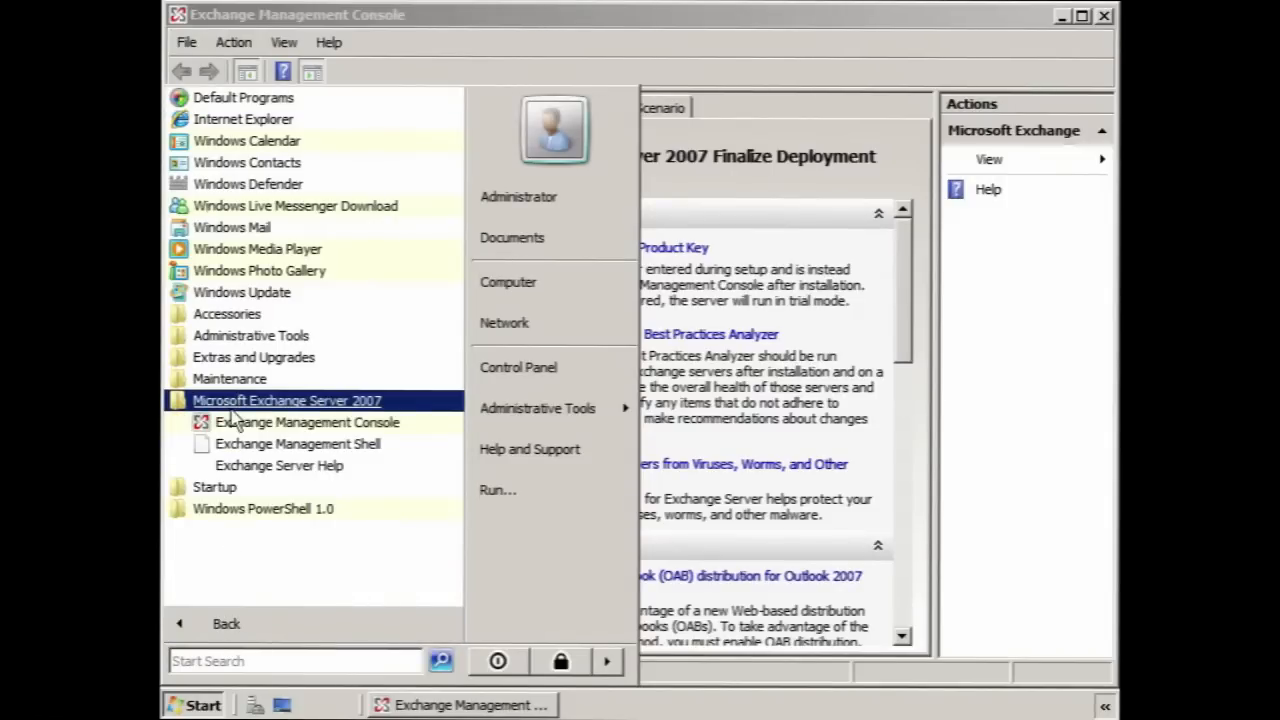
pyautogui.click(297, 443)
pyautogui.write('New')
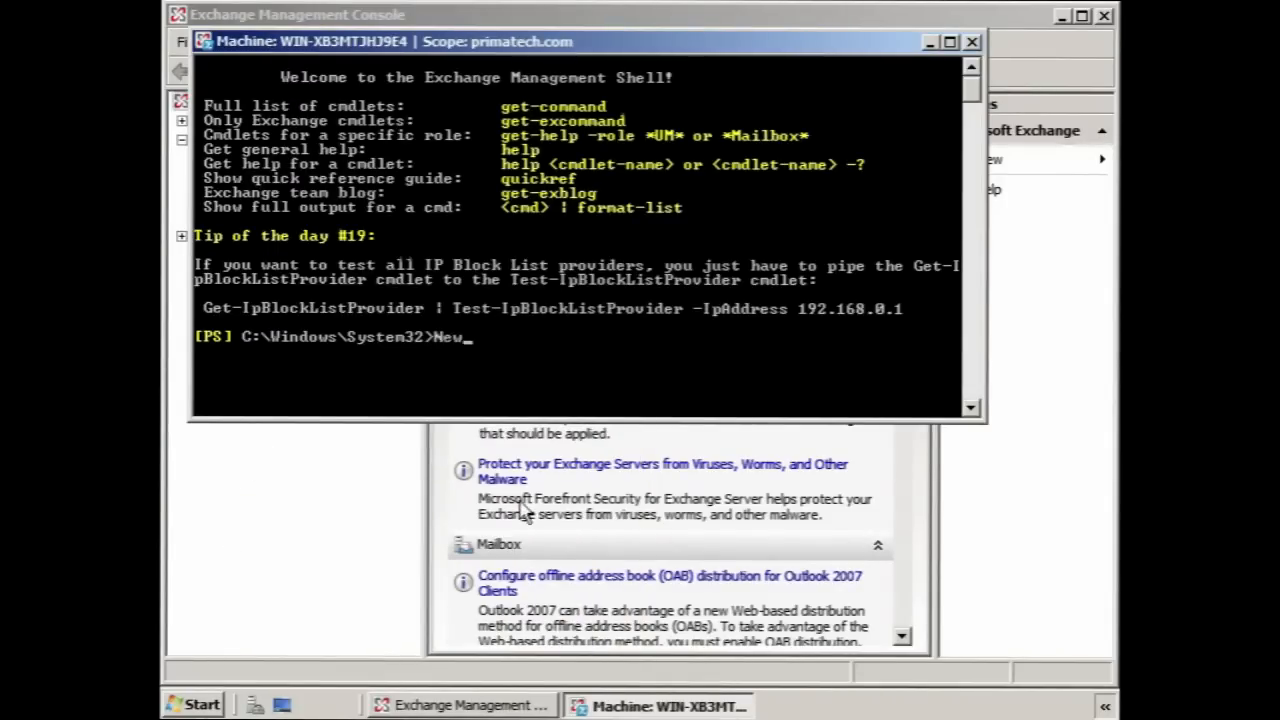
# Type New-EdgeSubscription with -FileName "c:\edgesubinfo.xml" at the shell prompt
pyautogui.write('-Edge')
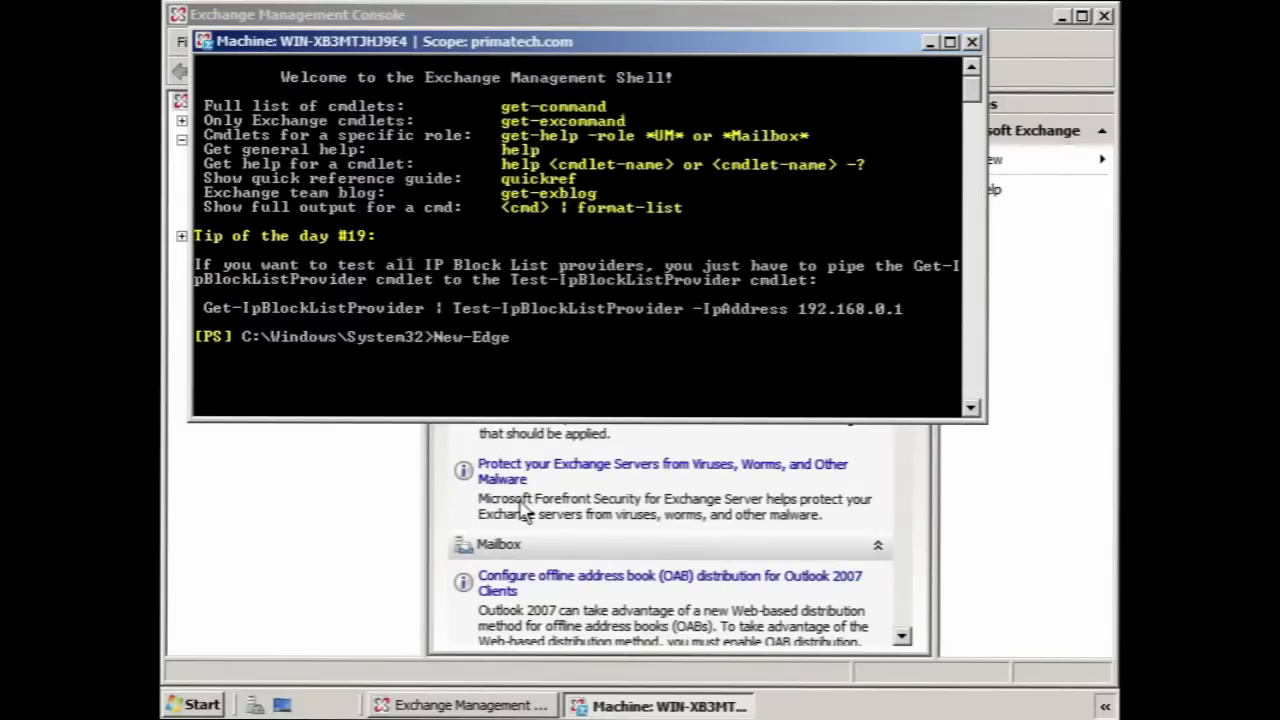
pyautogui.write('Subscription')
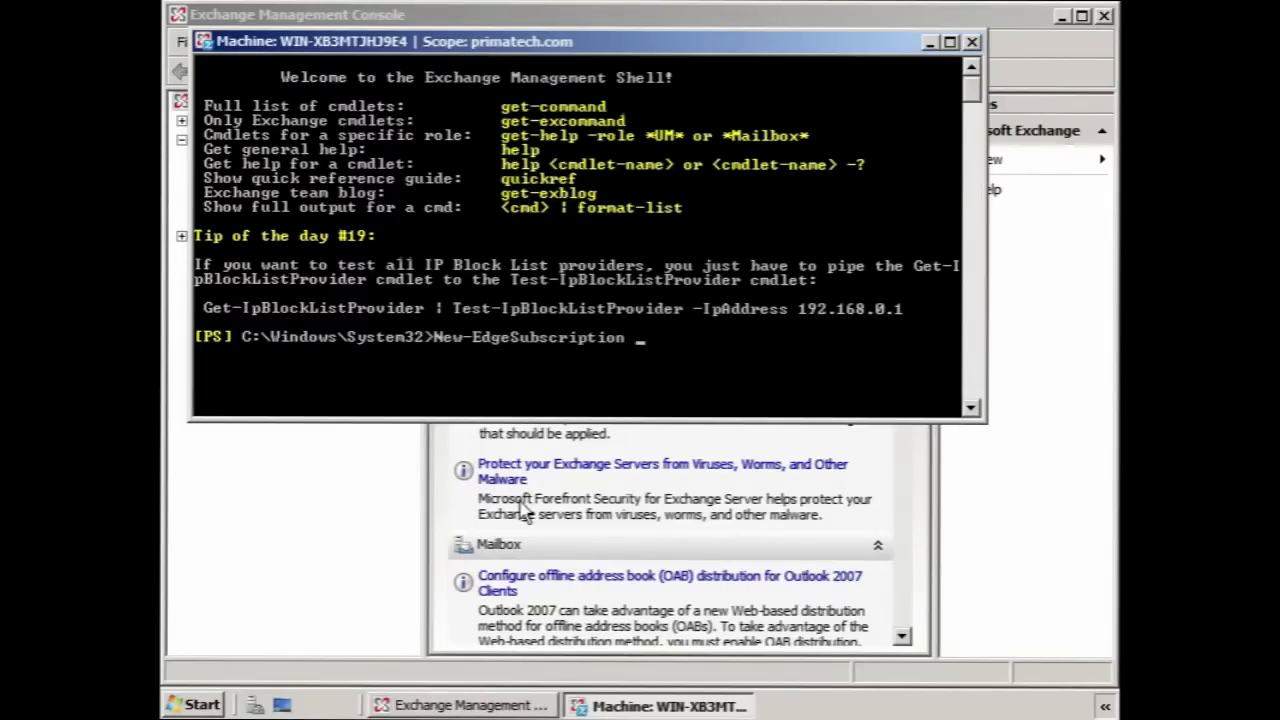
pyautogui.write('-FileName')
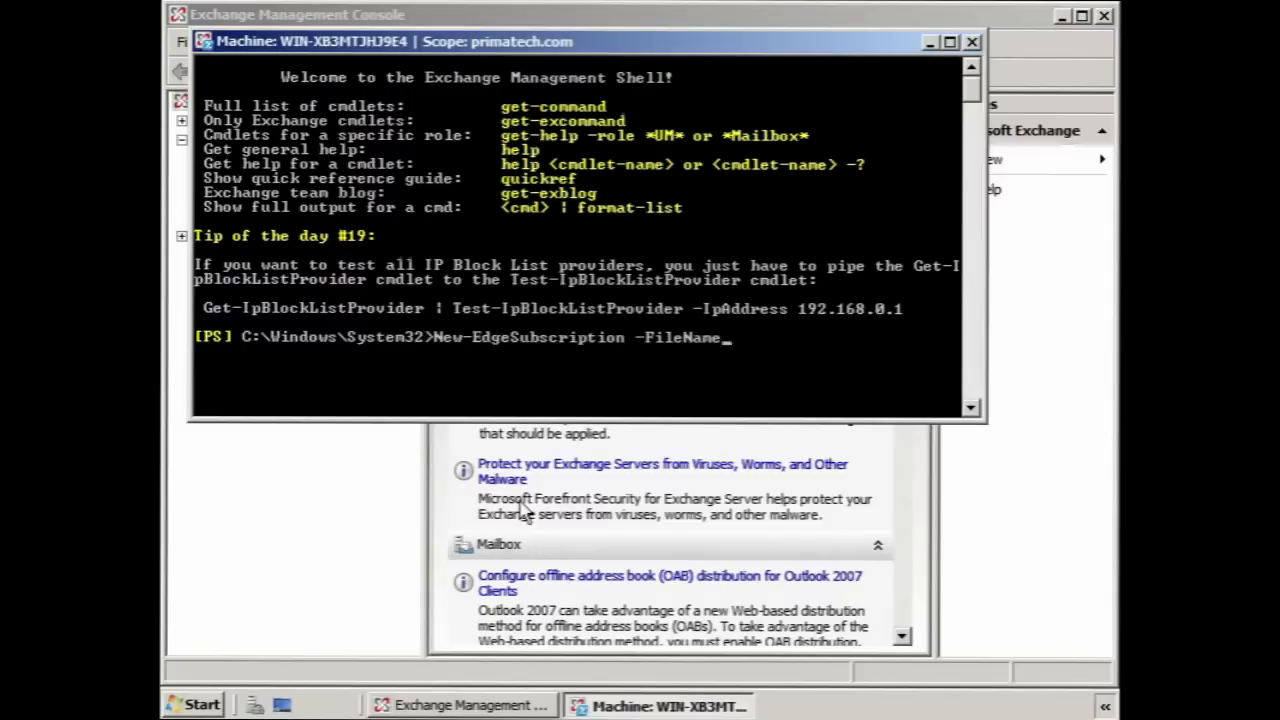
pyautogui.write('"c:\\')
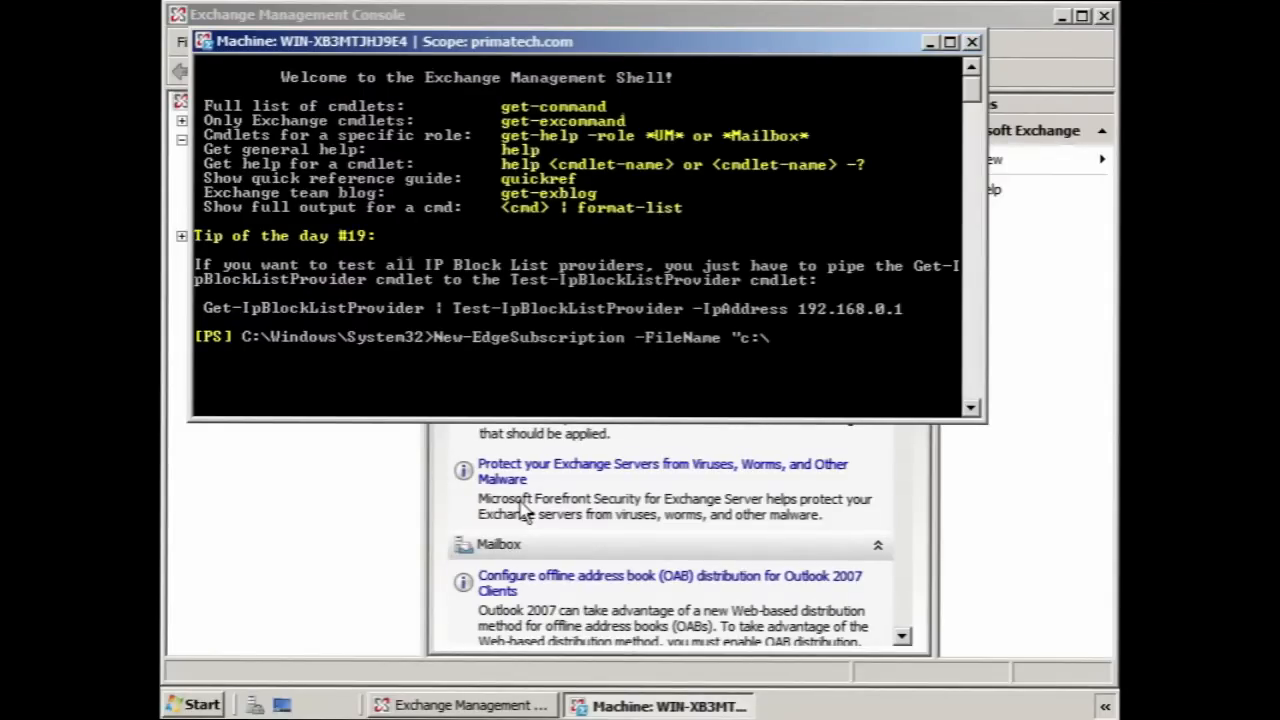
pyautogui.write('edgesub')
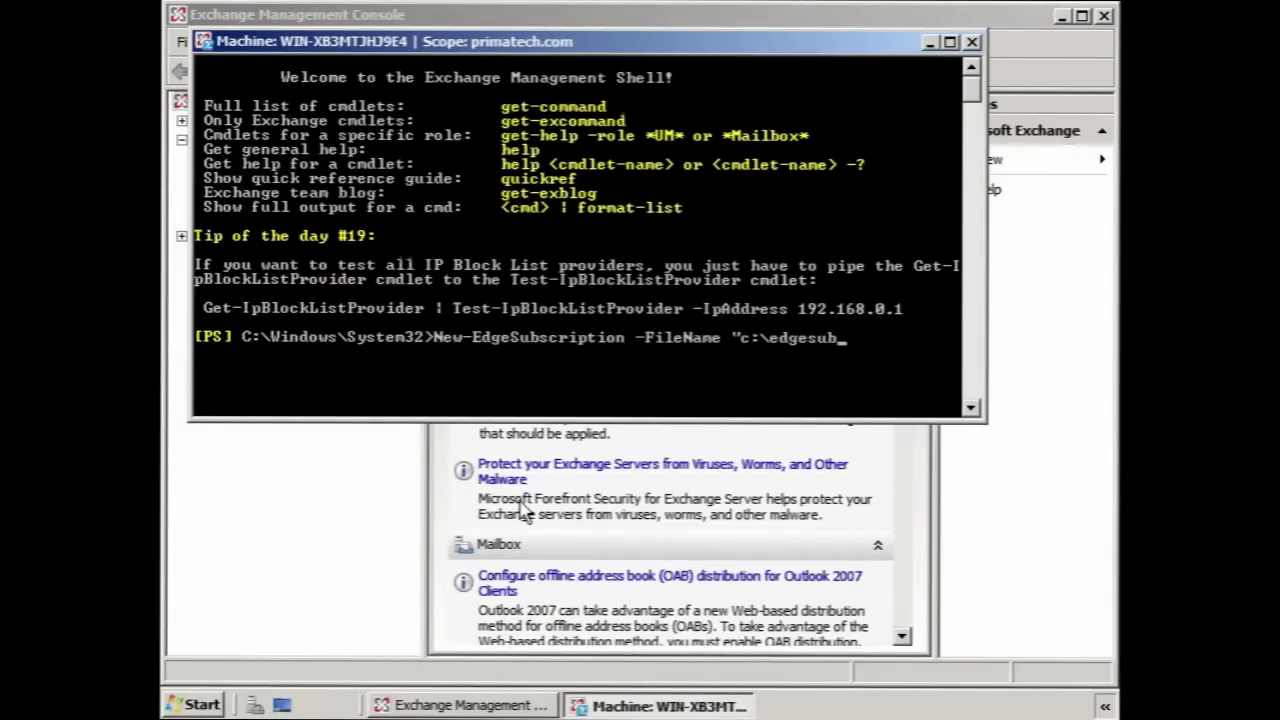
pyautogui.write('info.xml"')
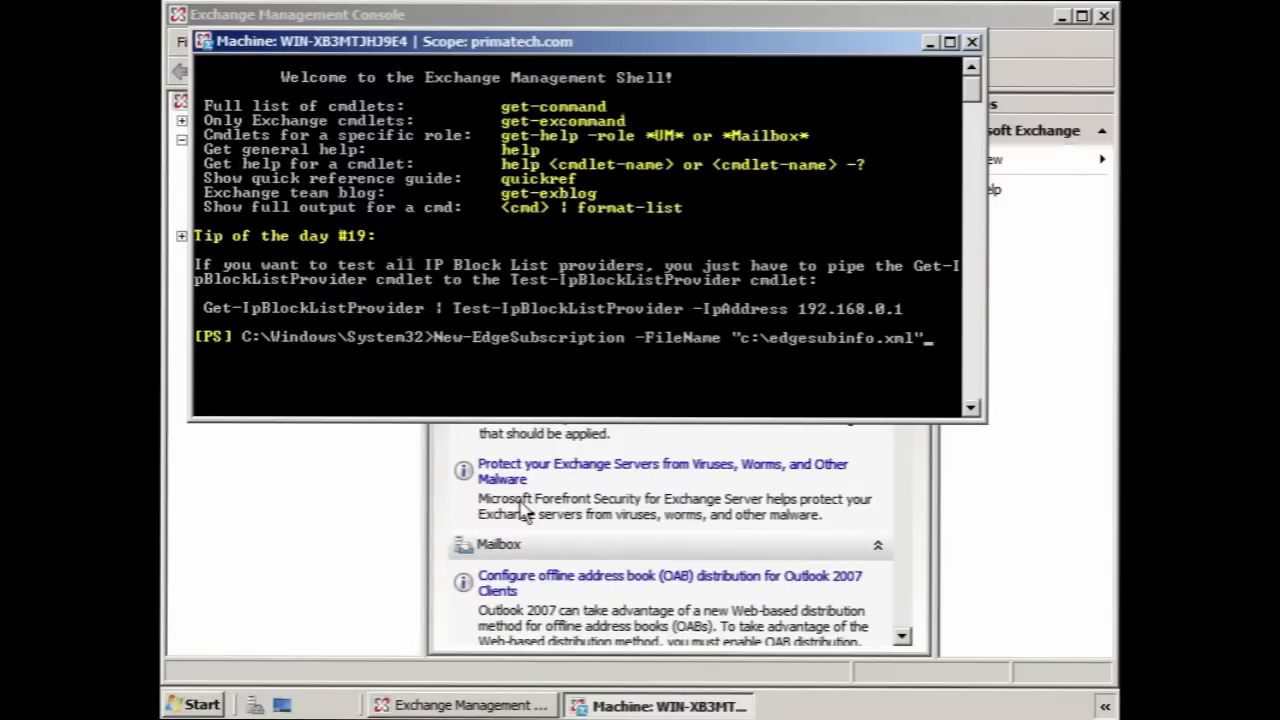
# Add -CreateInternetSendConnector $true and -Site "Default-First-Site-Name" to the import command
pyautogui.write('-CreateInternetSendConnector')
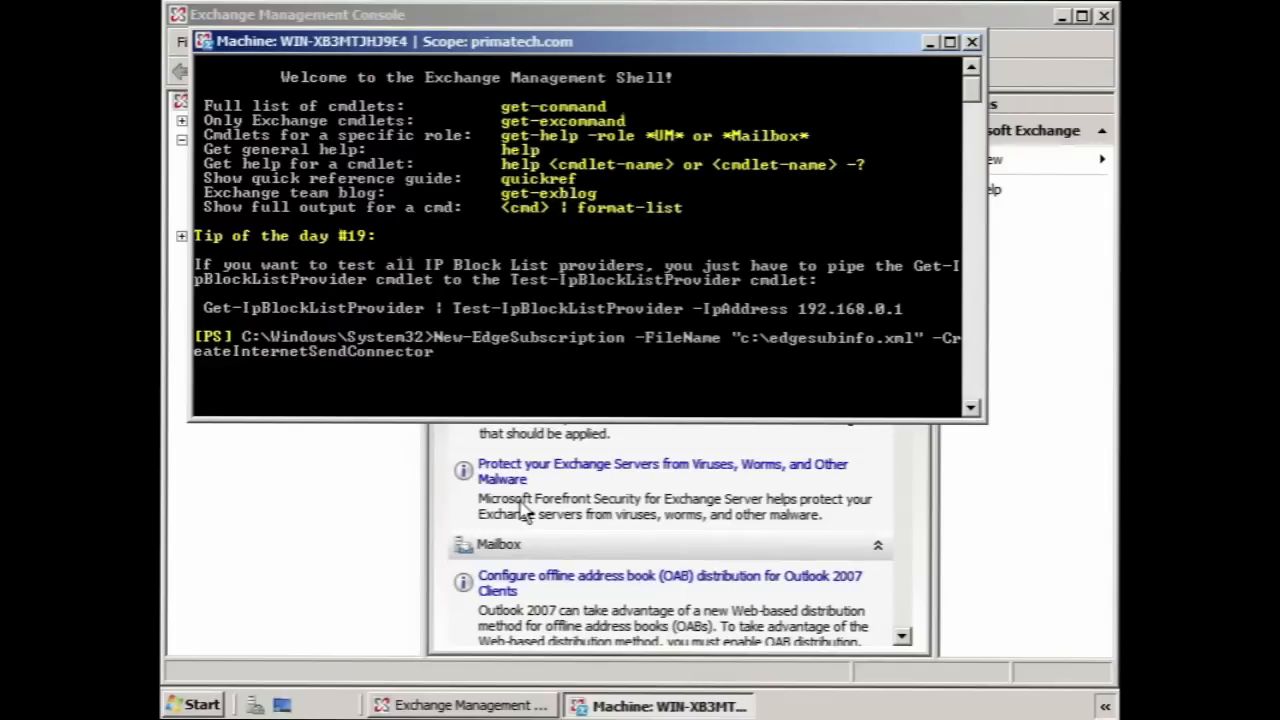
pyautogui.write('$true')
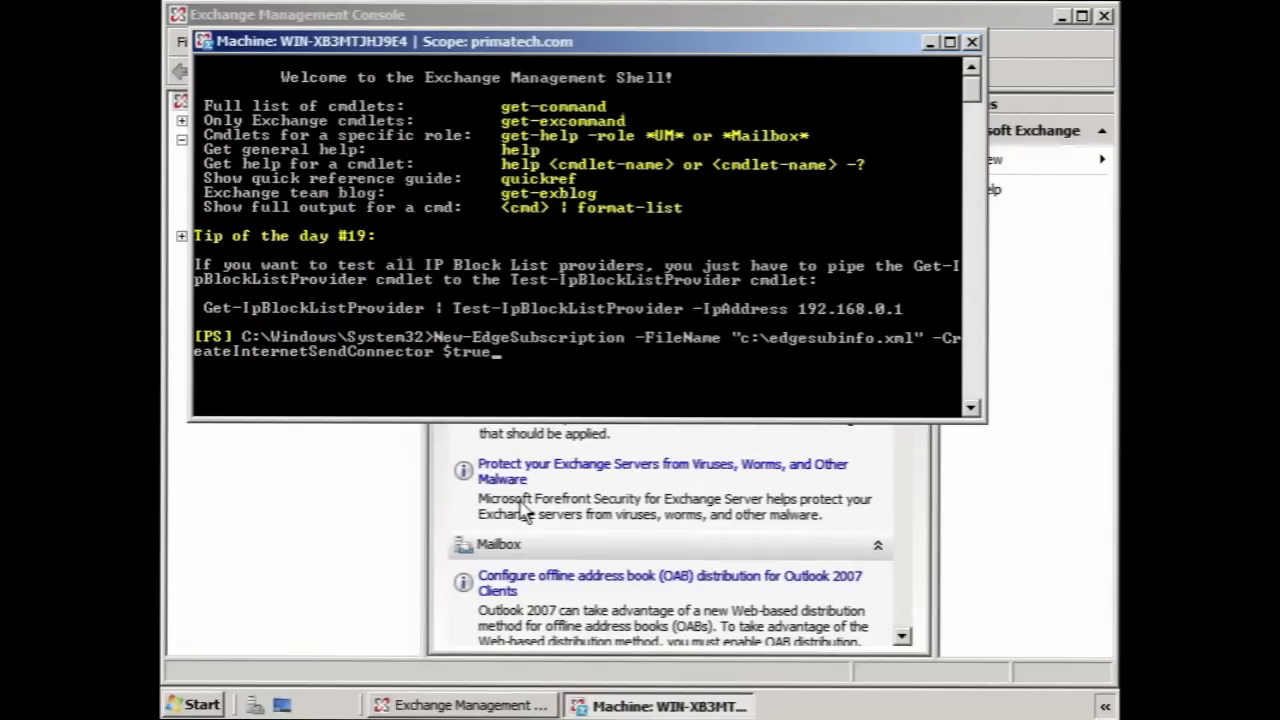
pyautogui.write('-')
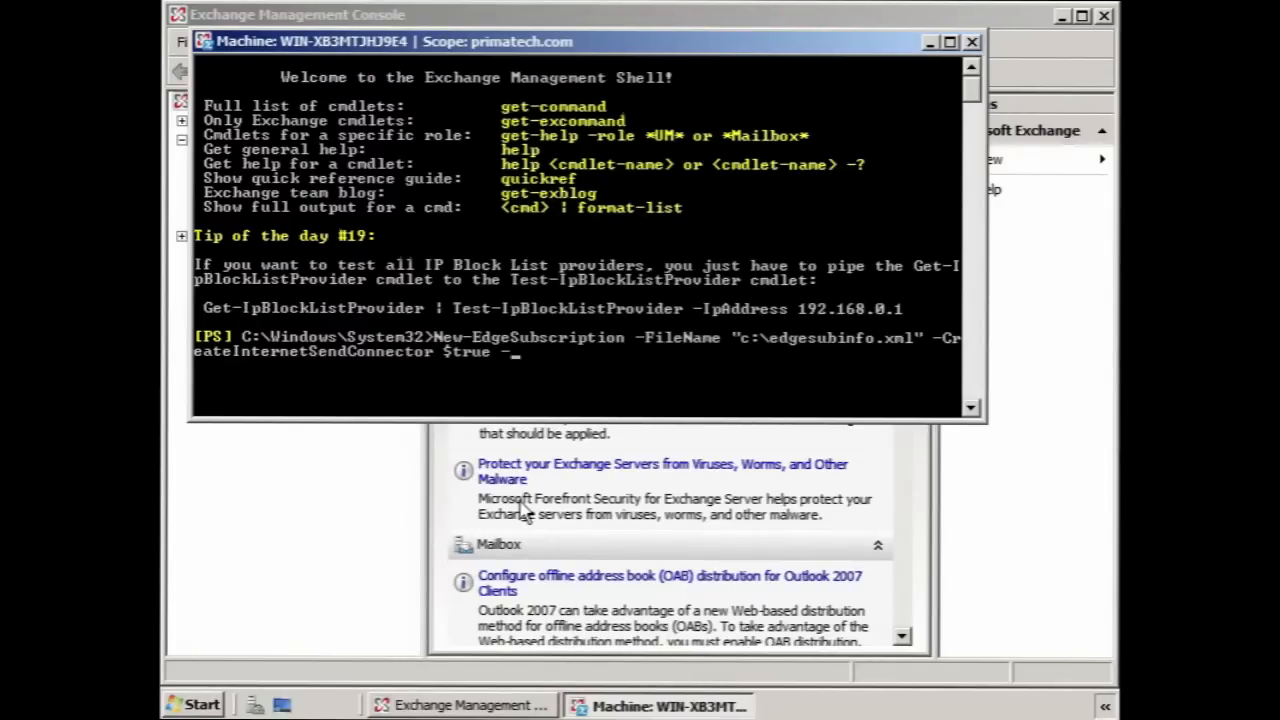
pyautogui.write('-Site"')
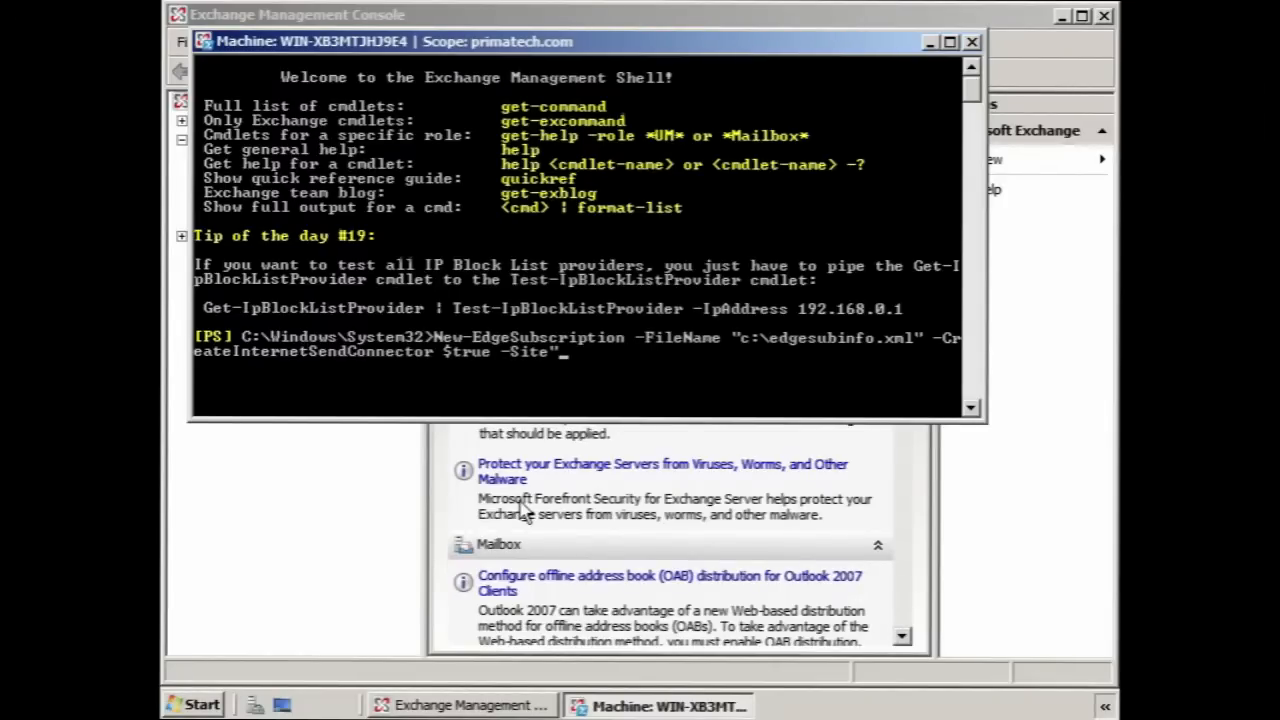
pyautogui.write('Default-')
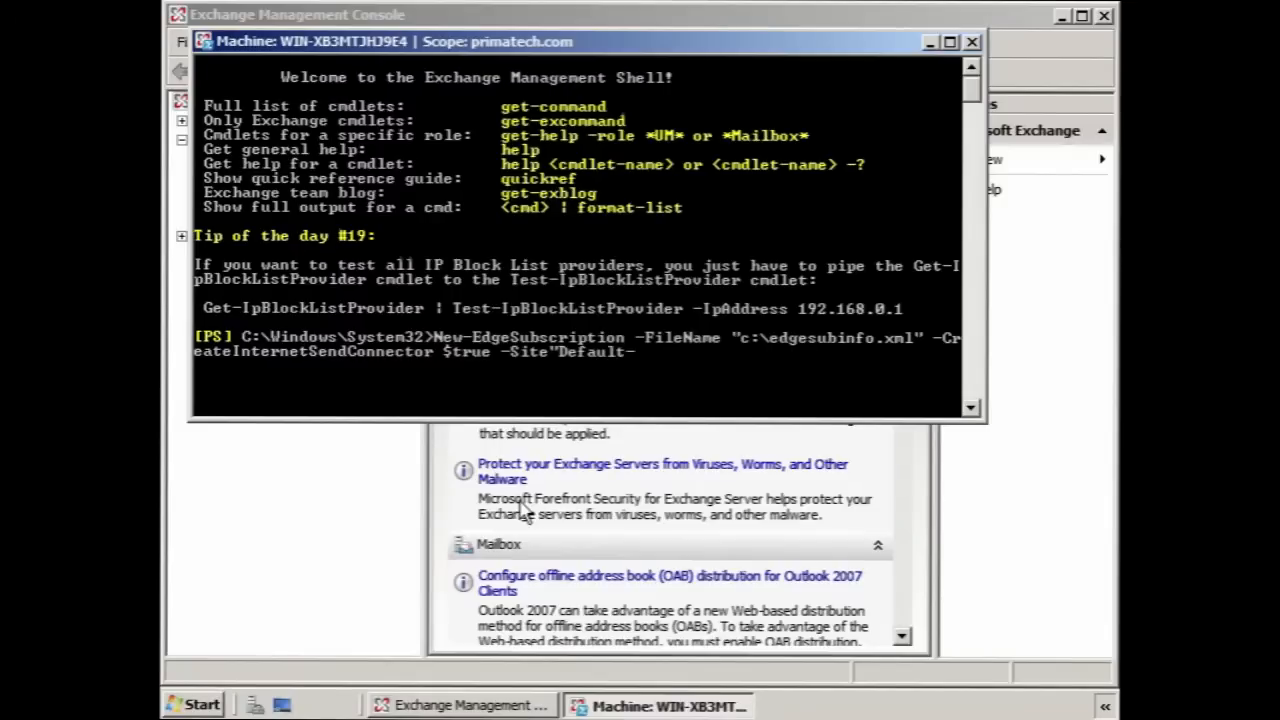
pyautogui.write('First-')
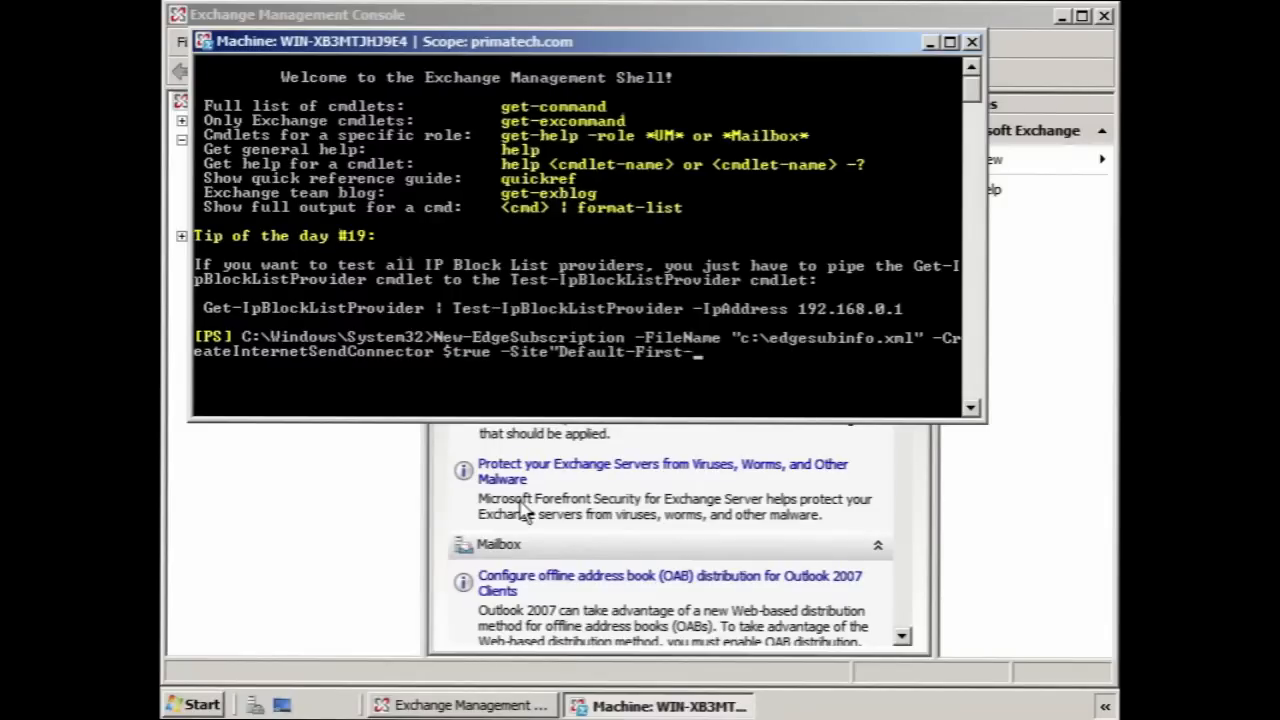
pyautogui.write('Site-Name')
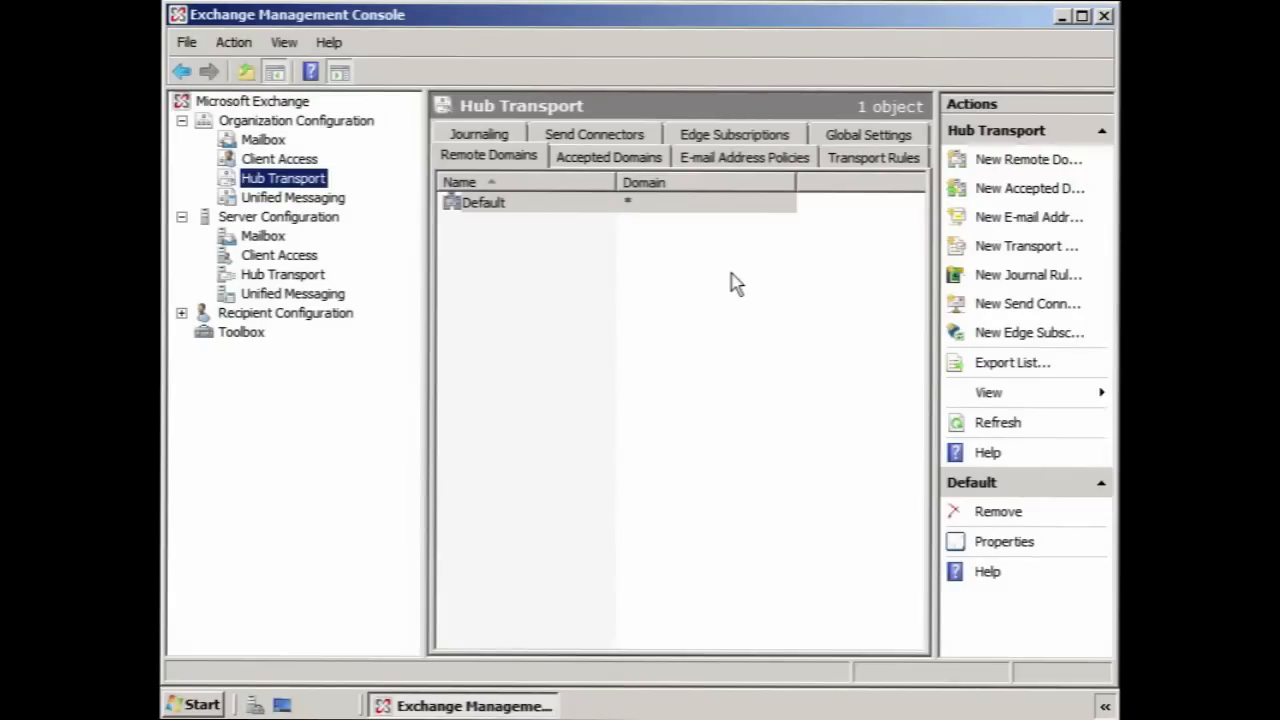
pyautogui.moveTo(755, 293)
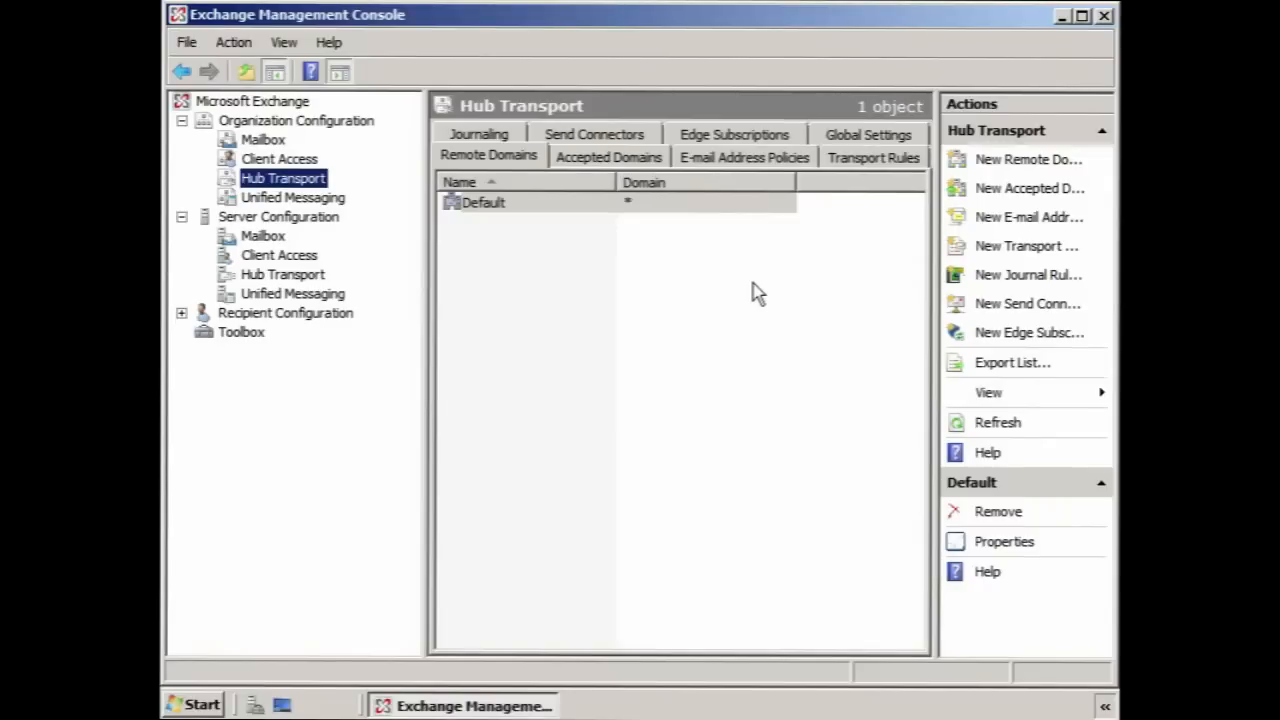
pyautogui.moveTo(936, 302)
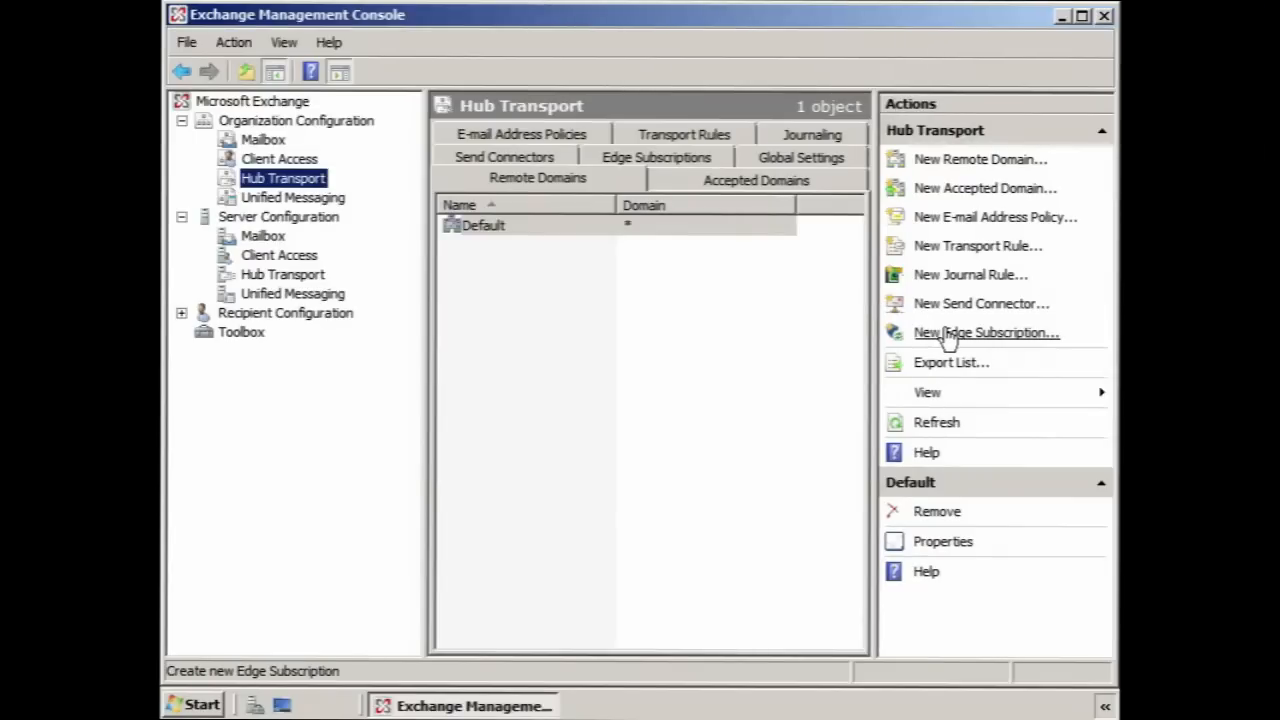
# Show Hub Transport's Edge Subscriptions list and launch the New Edge Subscription wizard
pyautogui.click(655, 157)
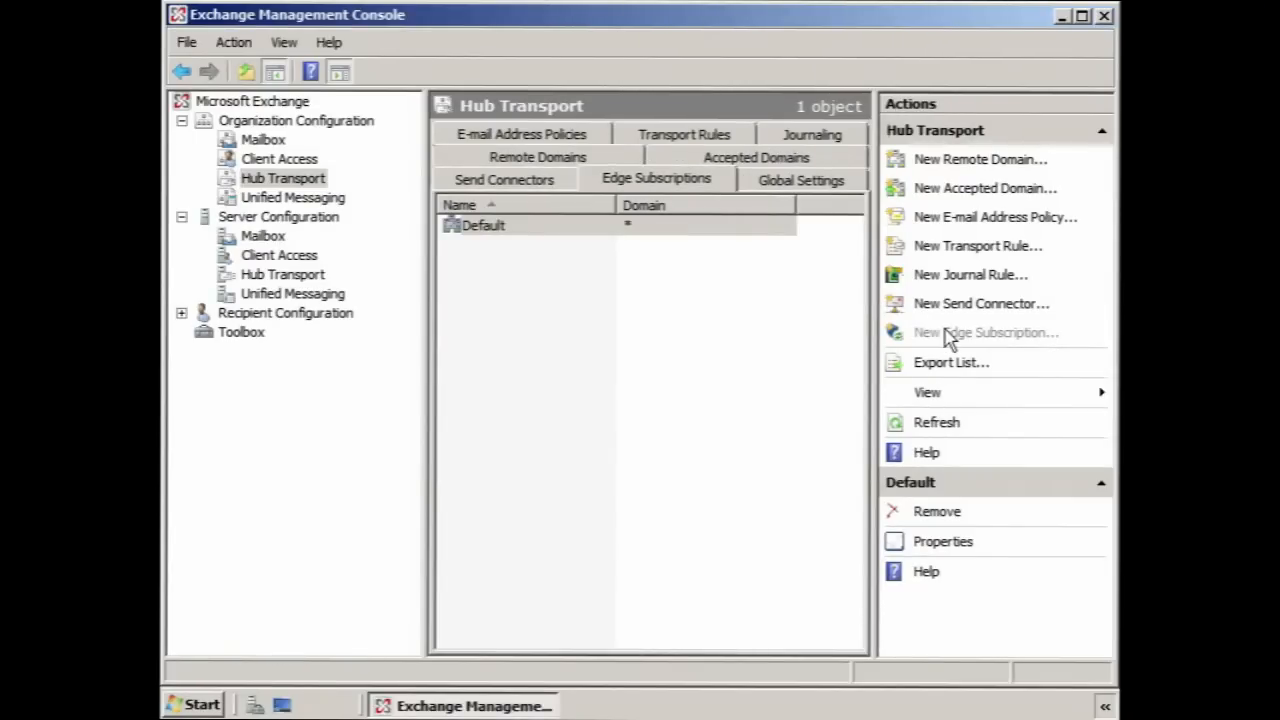
pyautogui.click(985, 332)
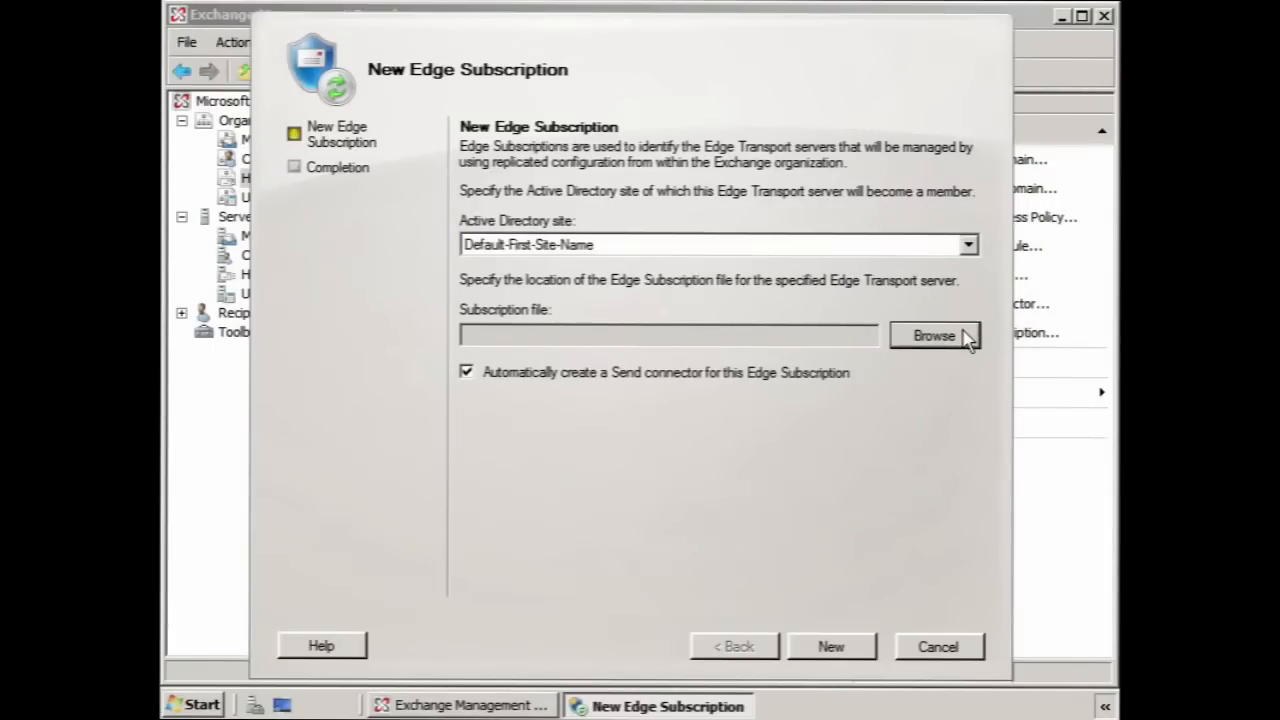
# Browse to and select edgesubinfo.xml on the Desktop as the subscription file
pyautogui.click(934, 335)
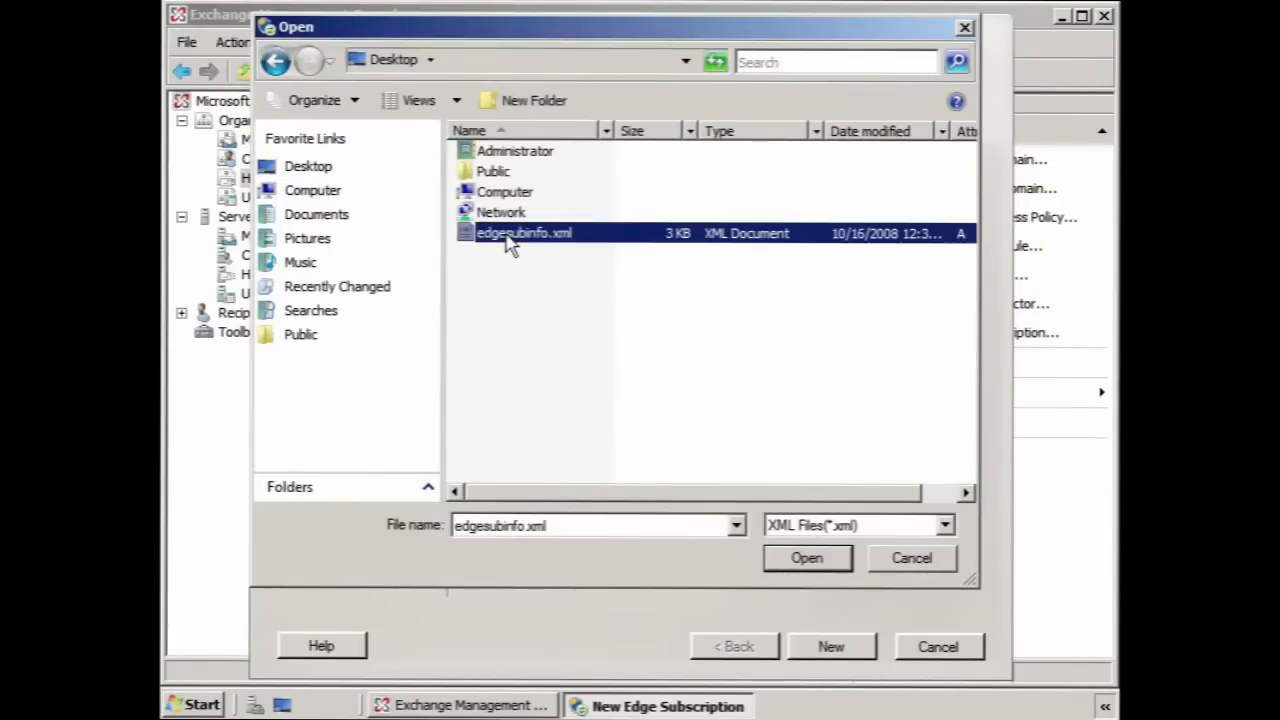
pyautogui.click(806, 558)
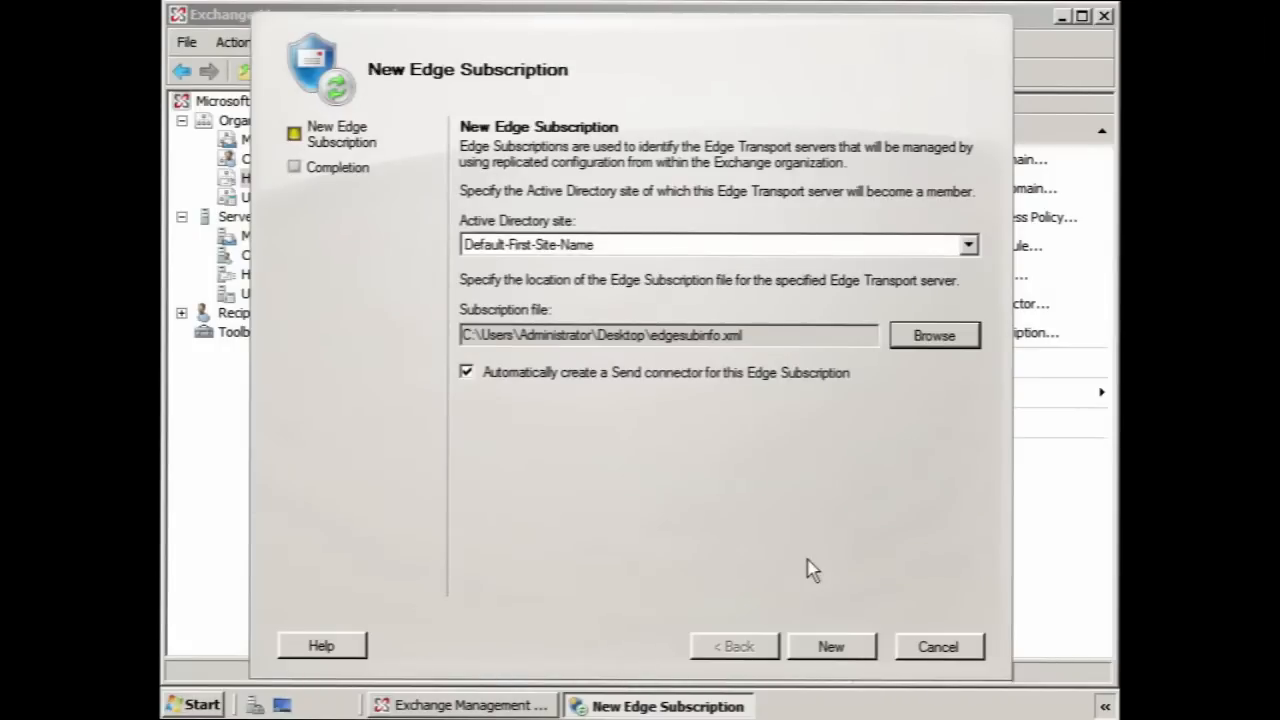